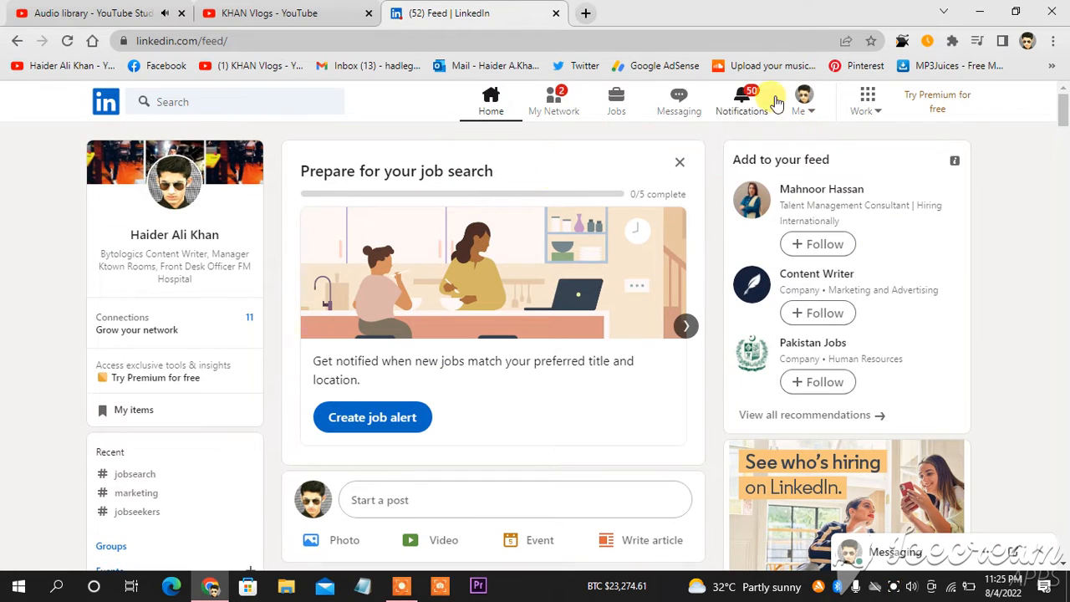
pyautogui.moveTo(801, 101)
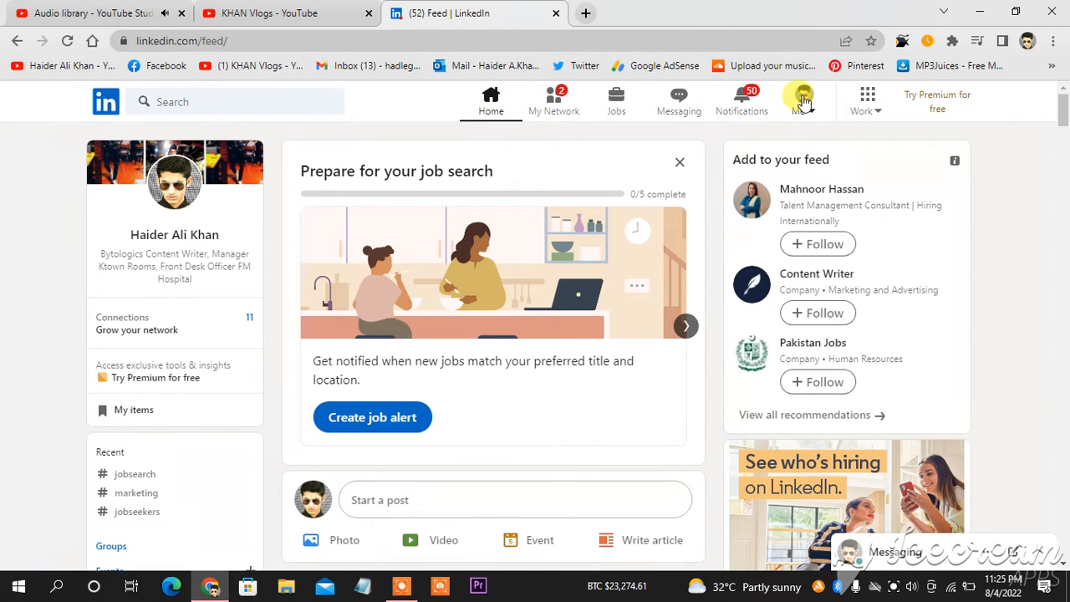
# Open the Me account menu from the LinkedIn feed
pyautogui.click(802, 100)
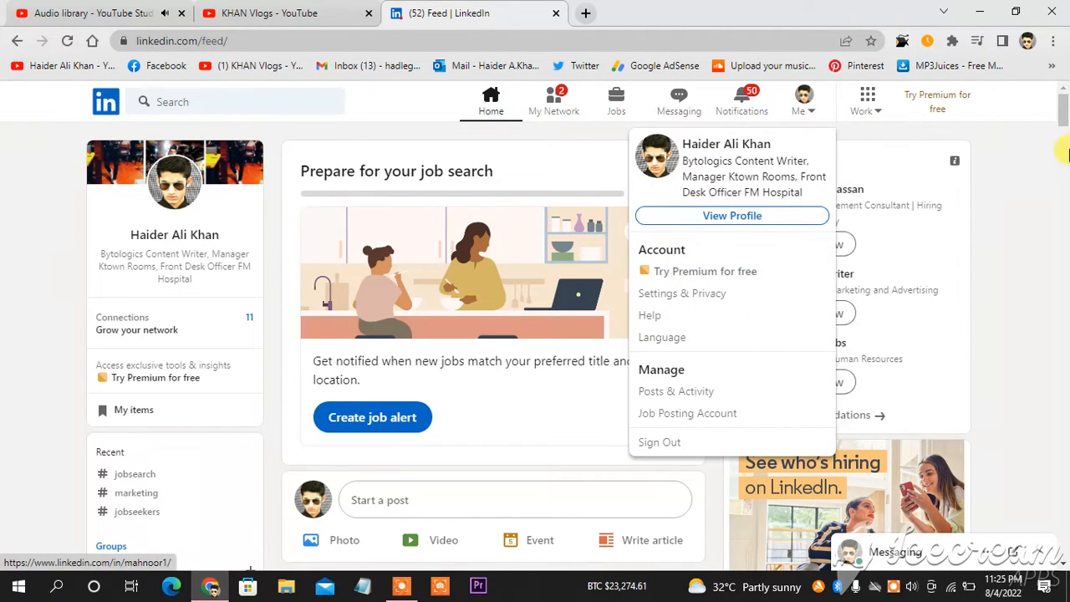
pyautogui.moveTo(715, 244)
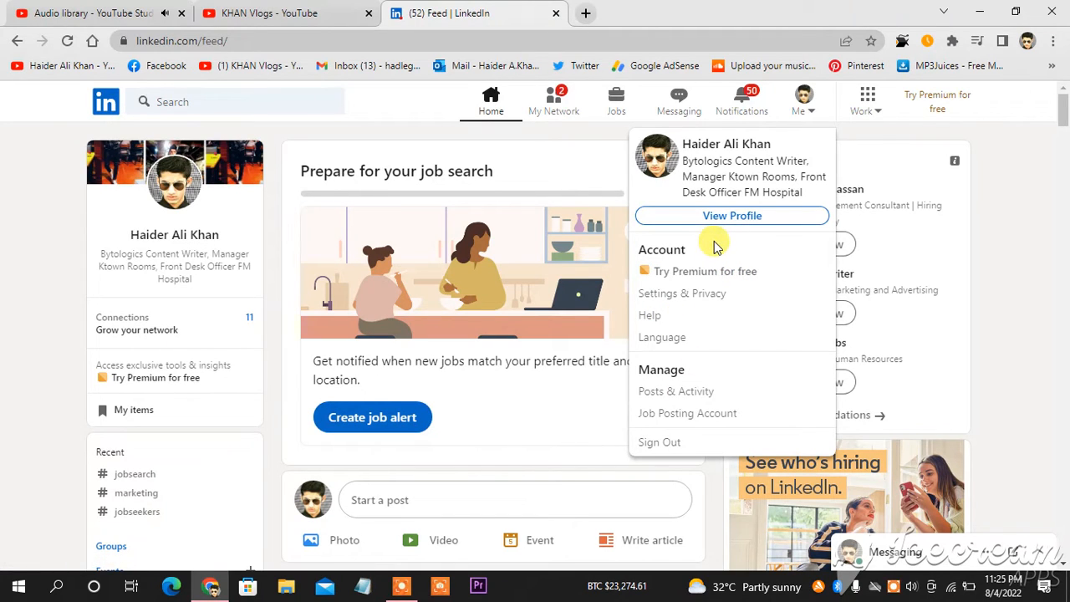
pyautogui.moveTo(732, 215)
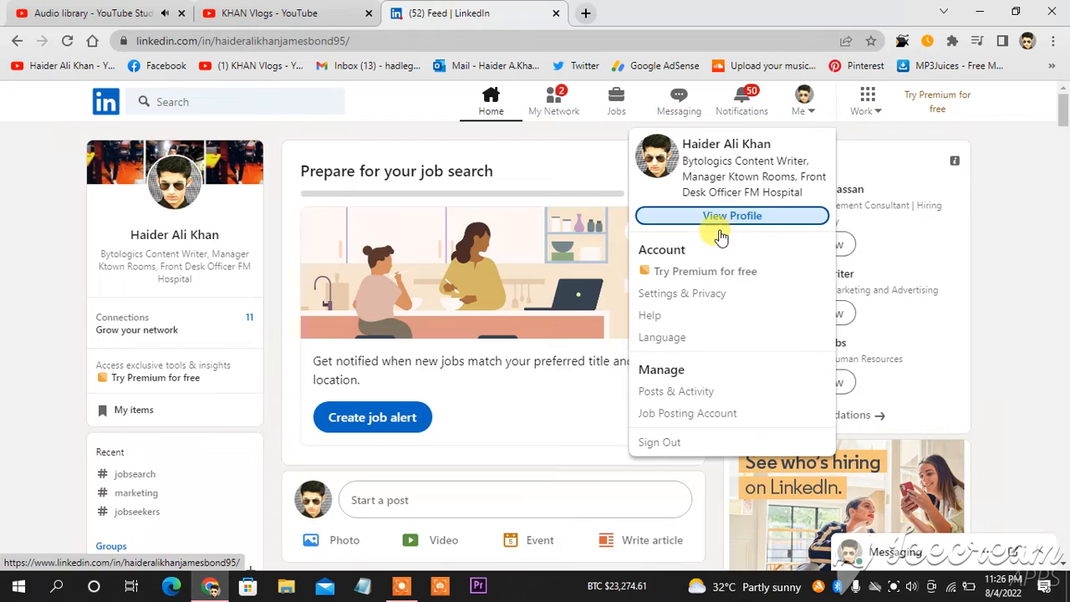
# Go to your own profile and scroll the intro editor to the Location fields
pyautogui.click(732, 216)
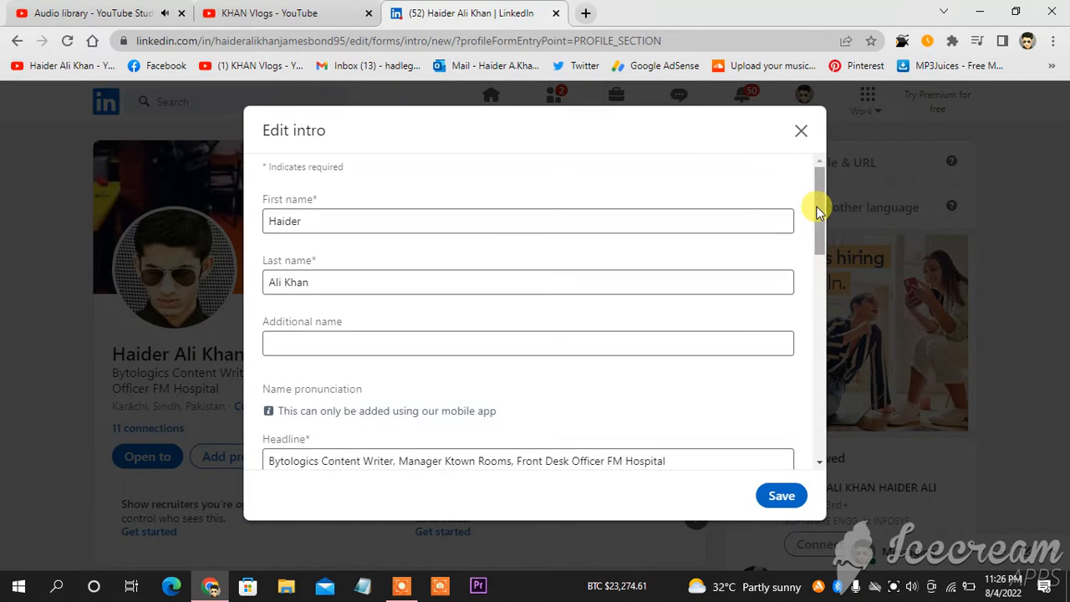
pyautogui.scroll(-3)
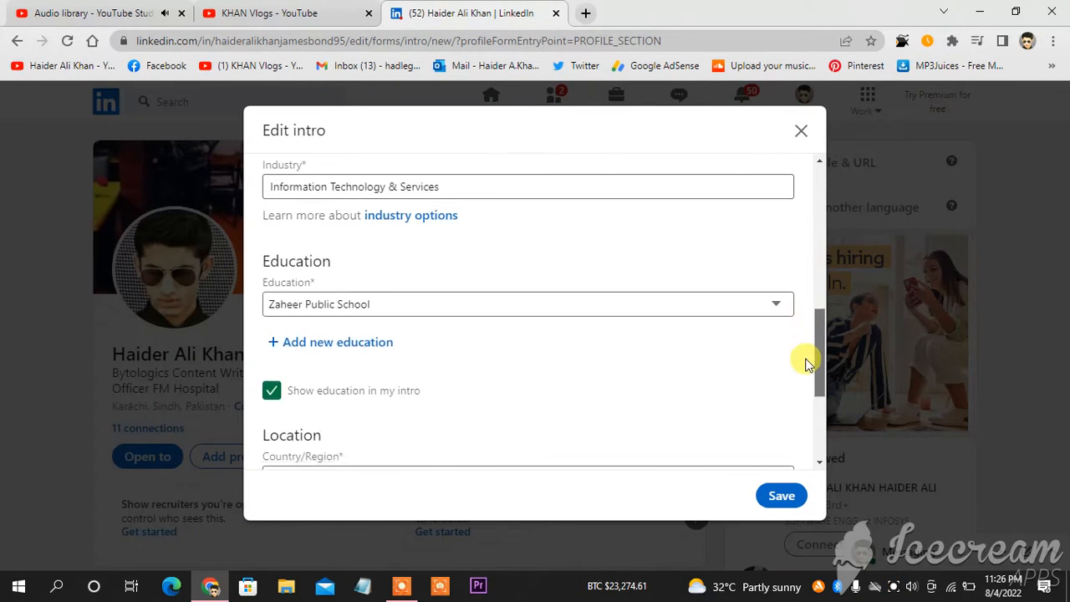
pyautogui.scroll(-3)
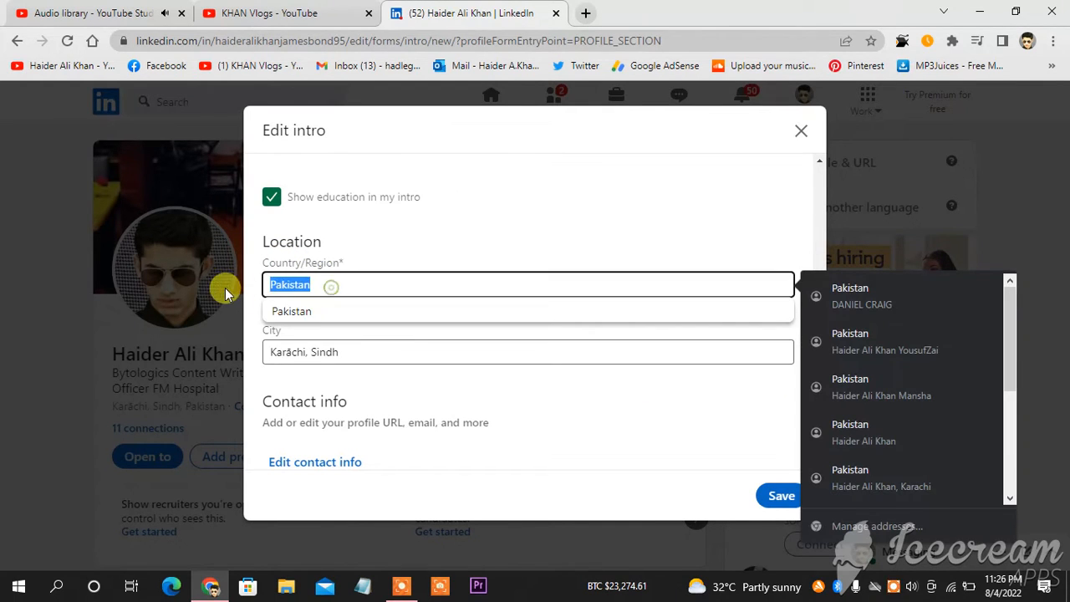
# Set the country to Denmark and bring up city choices for postal code 9000
pyautogui.write('Denmark')
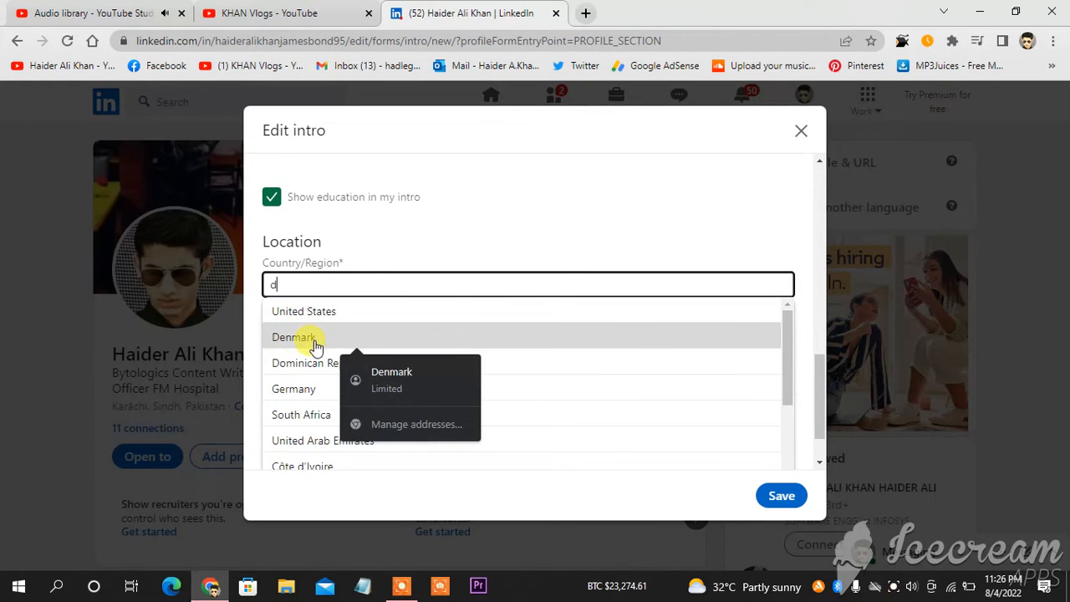
pyautogui.click(293, 337)
pyautogui.write('9000')
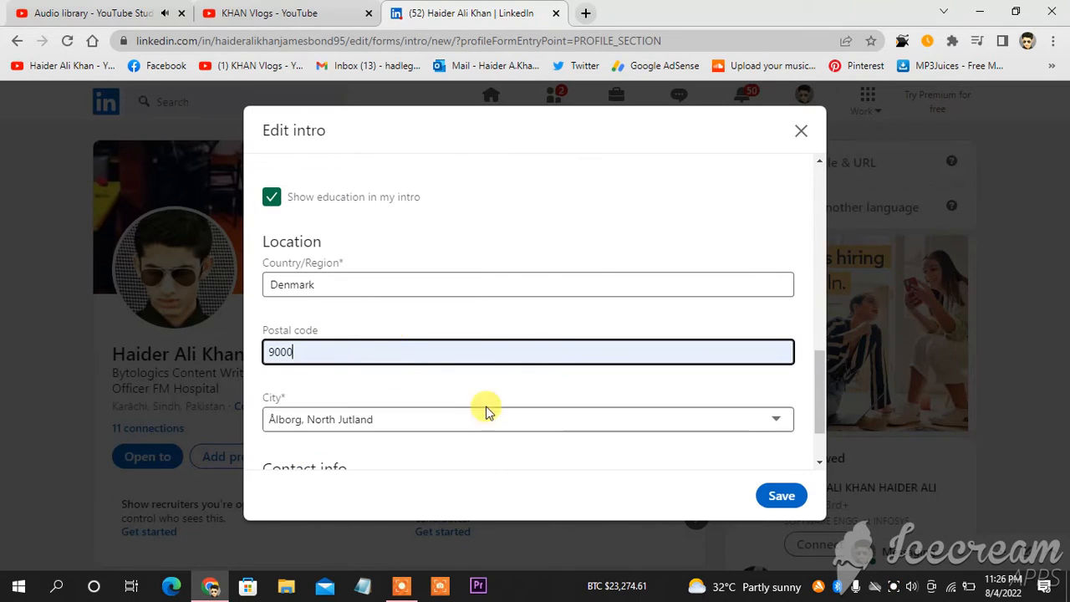
pyautogui.click(527, 419)
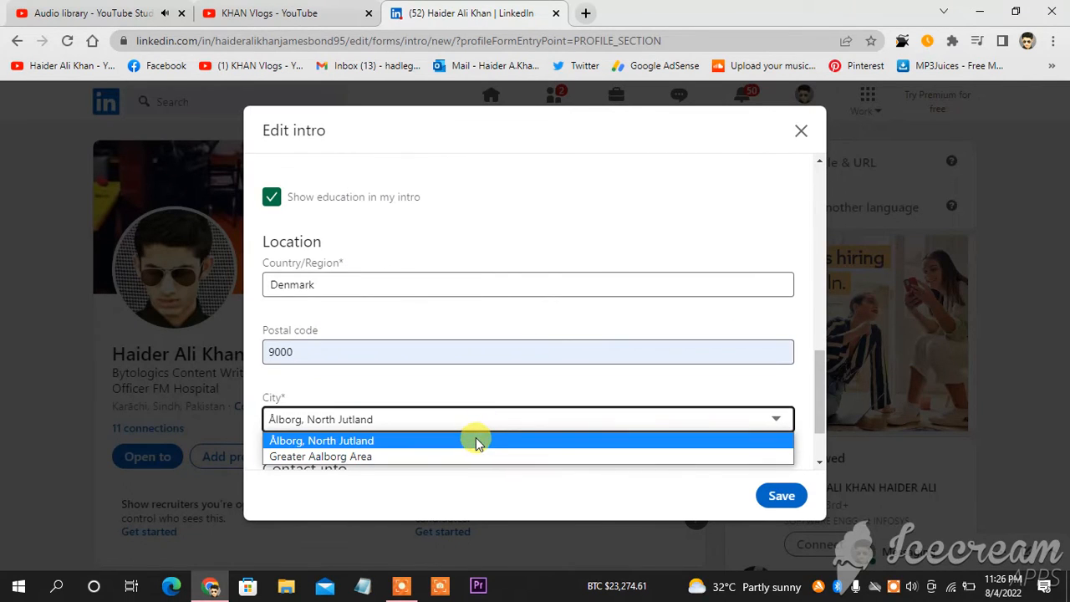
pyautogui.moveTo(473, 443)
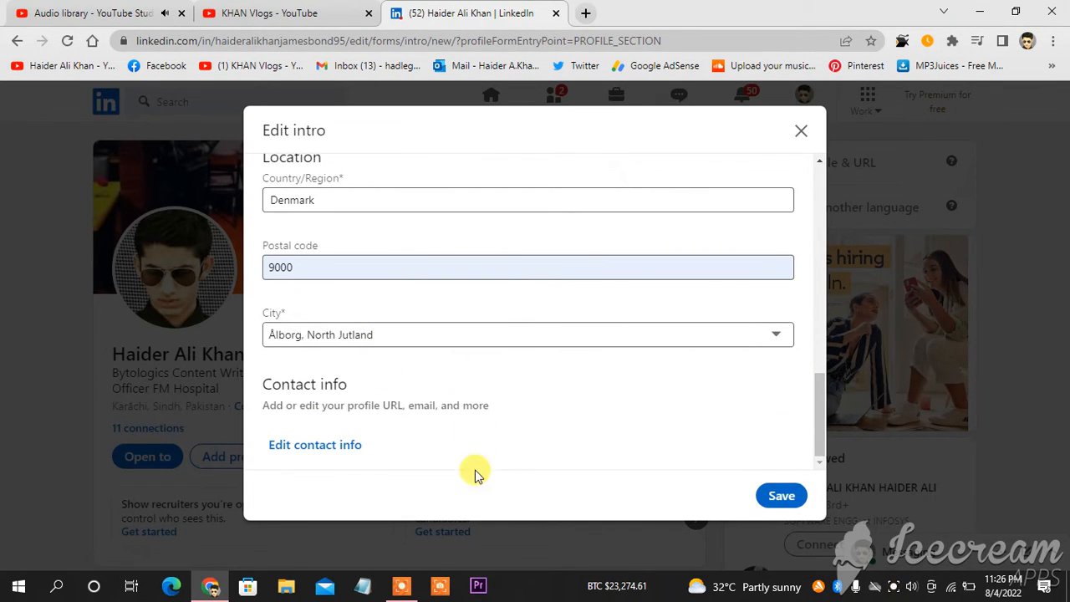
pyautogui.moveTo(528, 385)
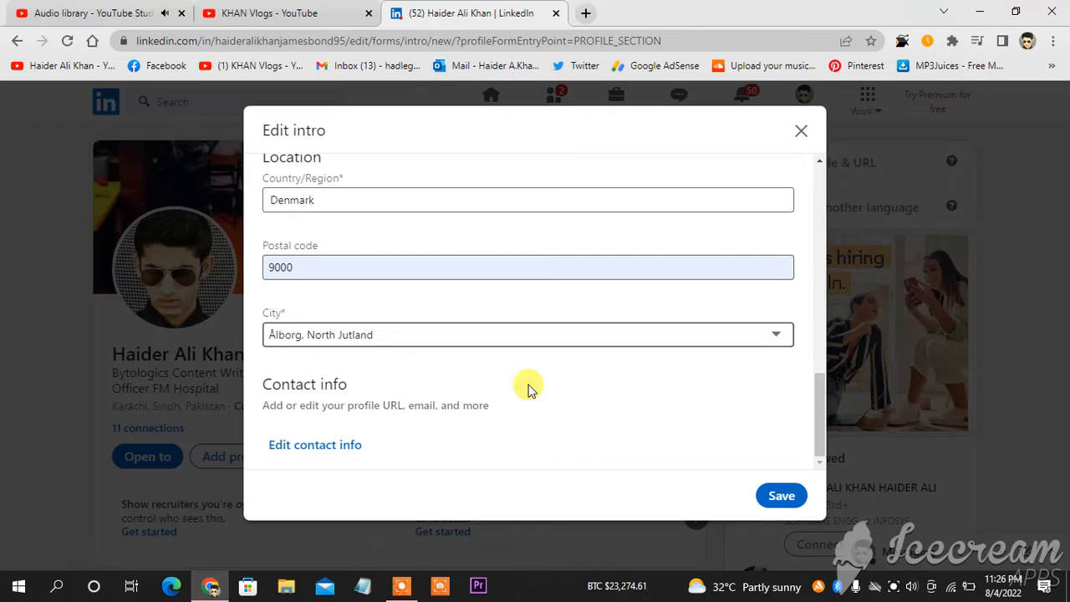
pyautogui.moveTo(351, 335)
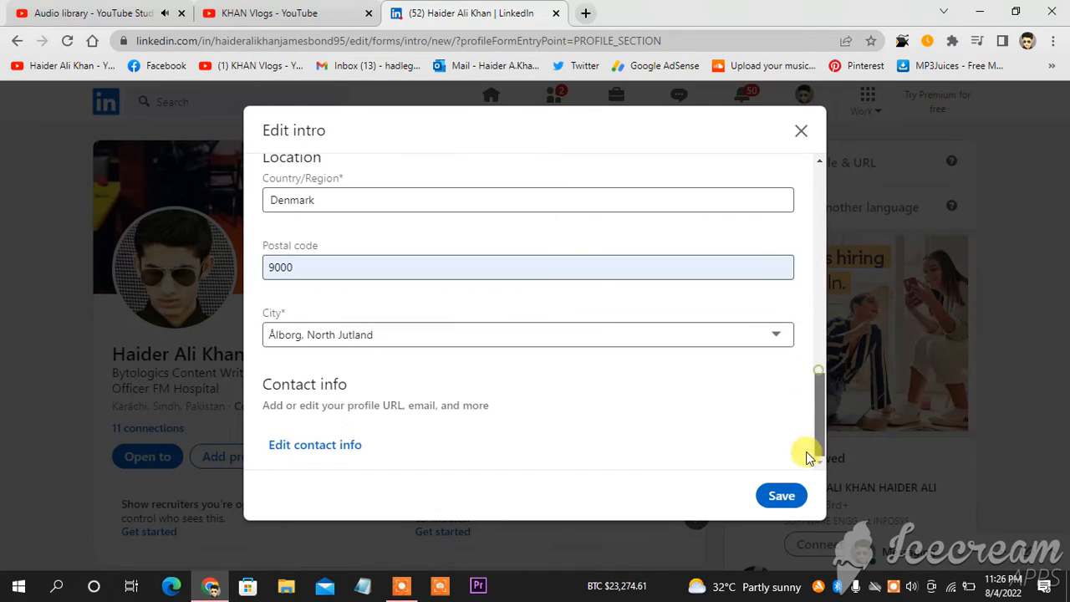
# Choose Greater Aalborg Area as the city, save the intro, and switch to the KHAN Vlogs tab
pyautogui.click(528, 335)
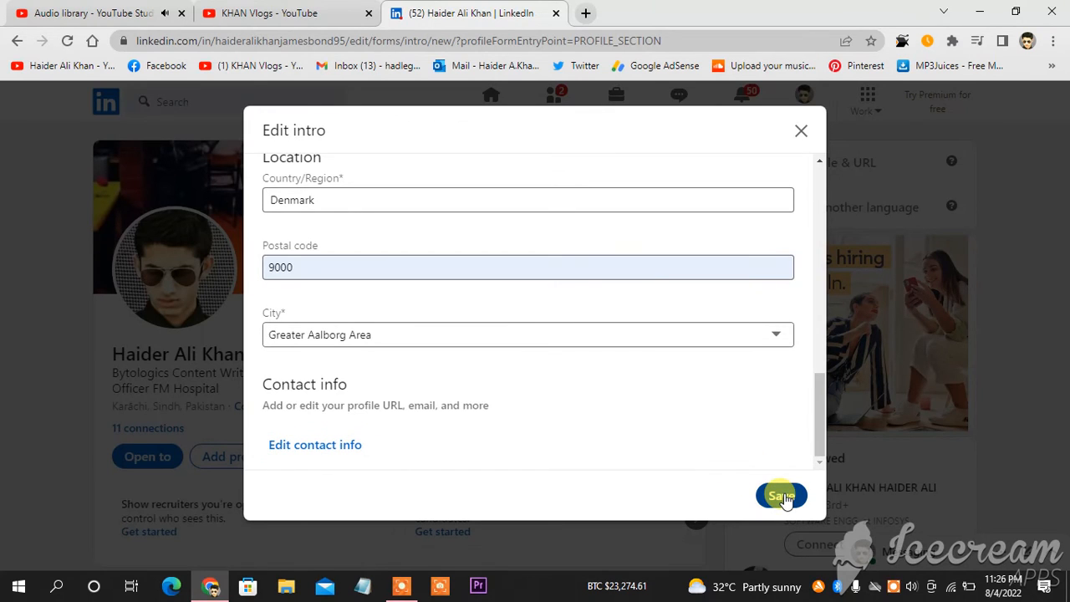
pyautogui.click(782, 495)
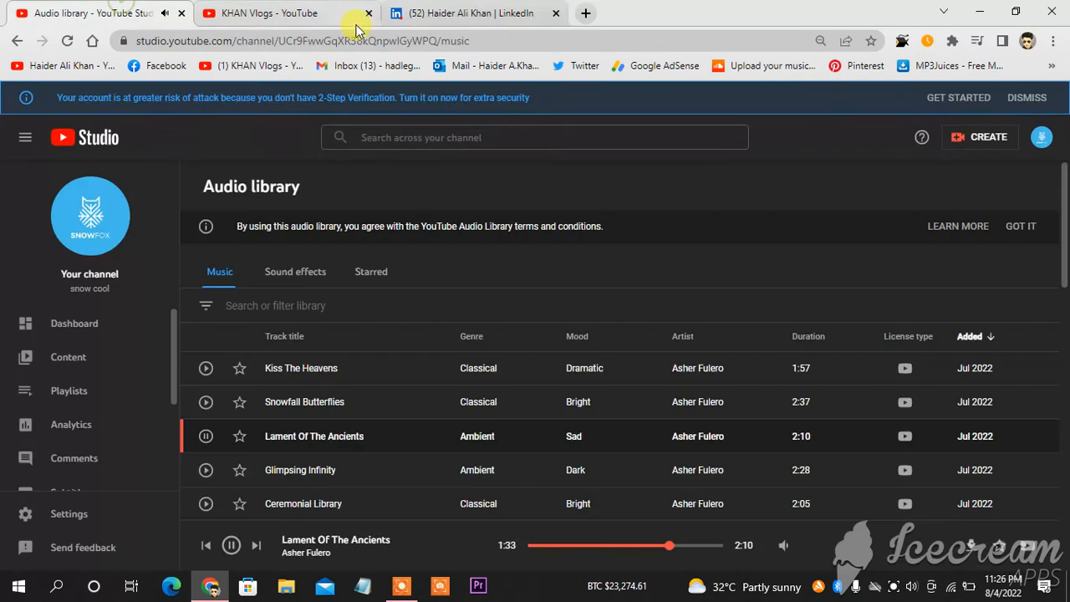
pyautogui.click(268, 13)
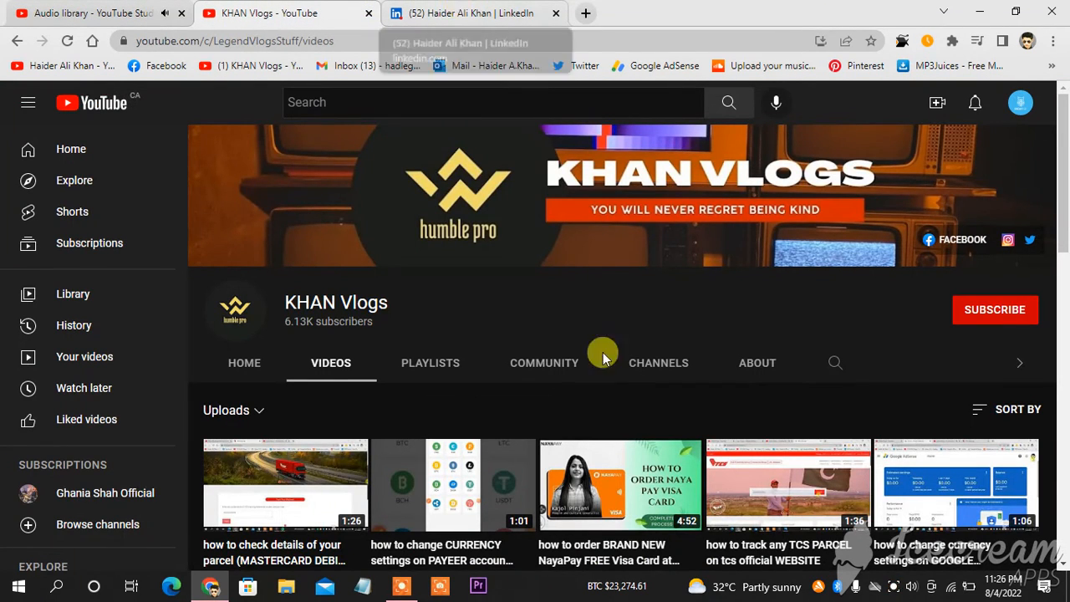